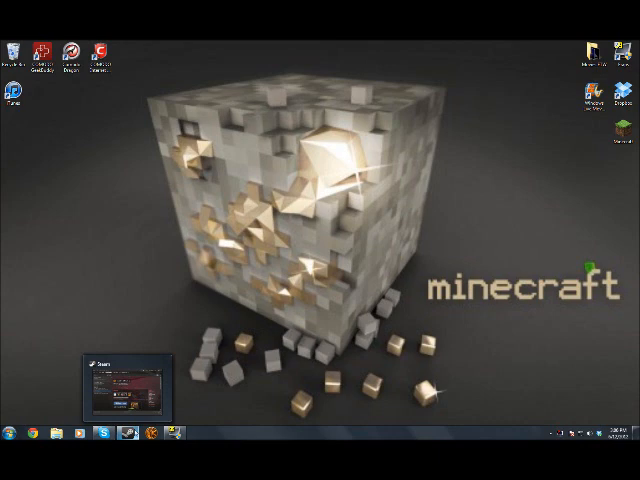
Step: Restore Steam and view Team Fortress 2's Language settings, then return to General
left_click(125, 385)
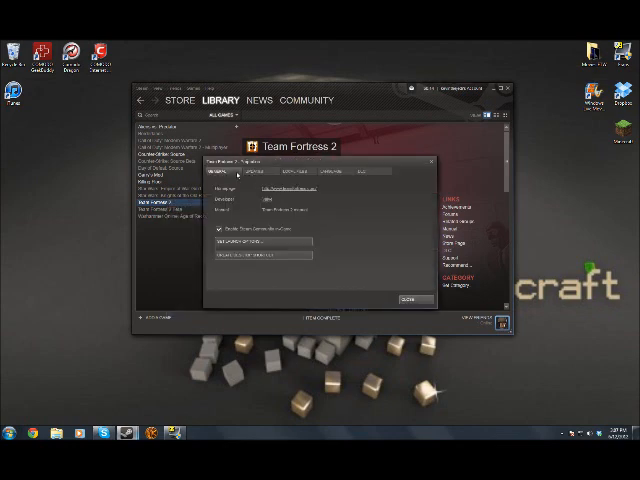
left_click(372, 175)
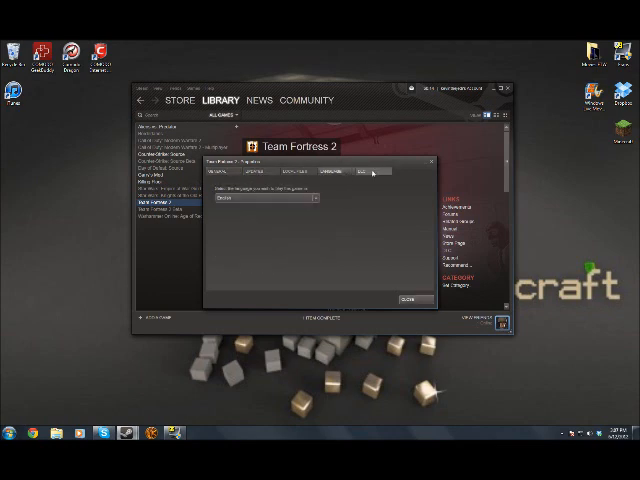
left_click(223, 175)
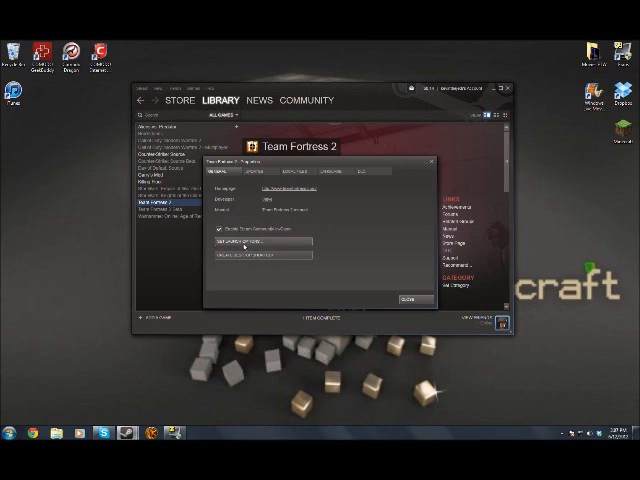
Step: Open the Set Launch Options dialog for Team Fortress 2
left_click(262, 242)
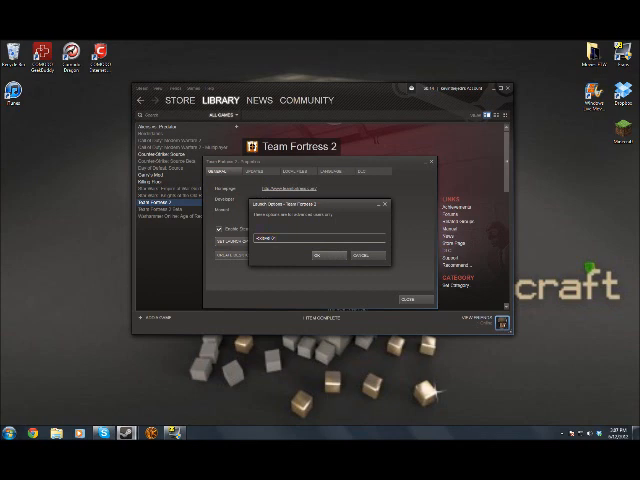
mouse_move(232, 251)
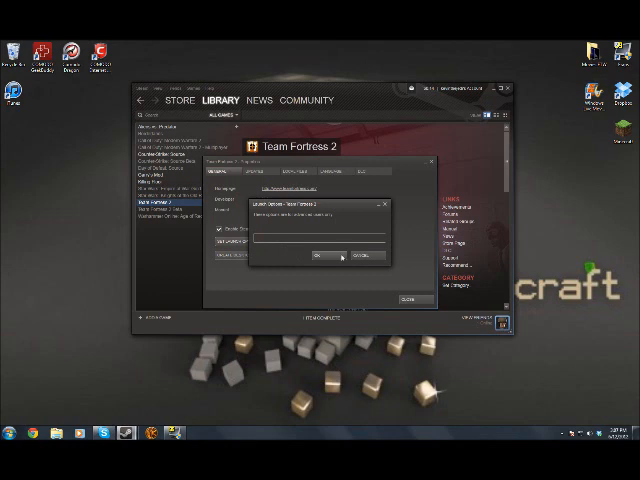
Step: Confirm the cleared launch options and reopen Team Fortress 2's properties
left_click(320, 258)
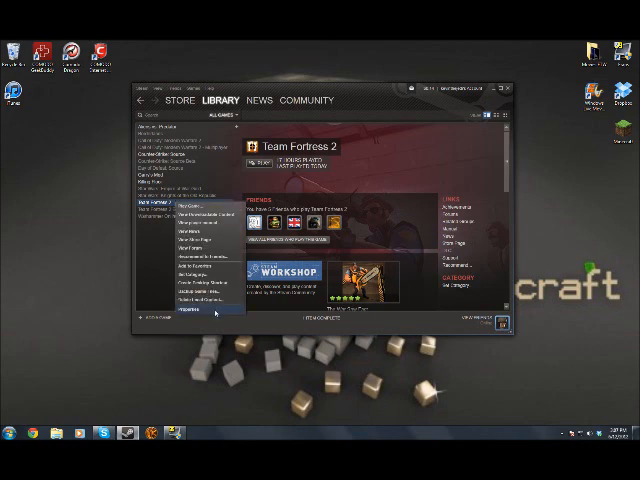
left_click(199, 318)
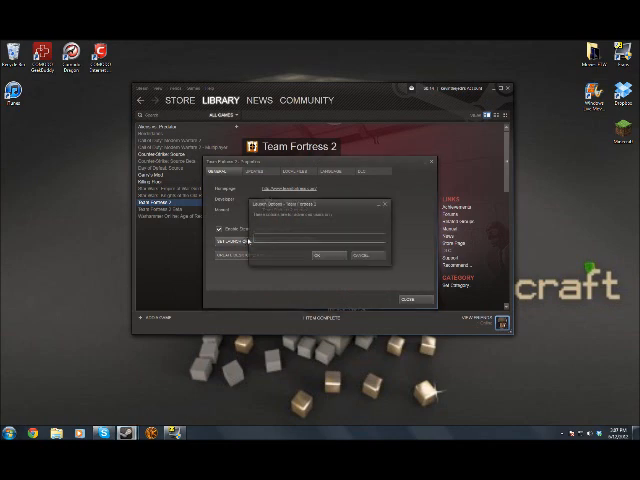